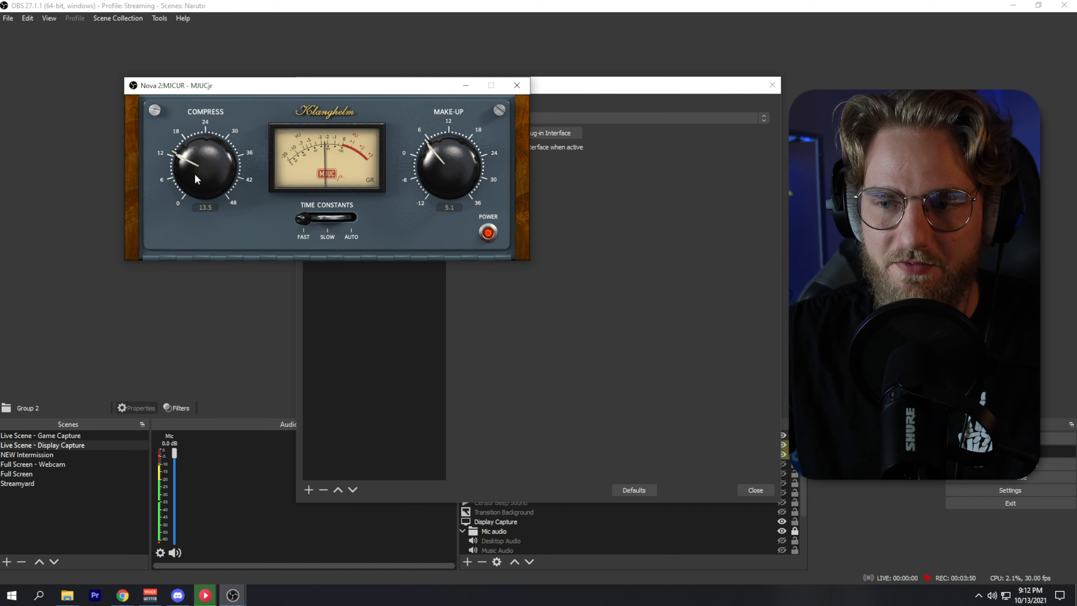
Raise the MJUC jr COMPRESS knob from 13.5 to 18.1 on the mic filter.
drag(203, 158, 196, 155)
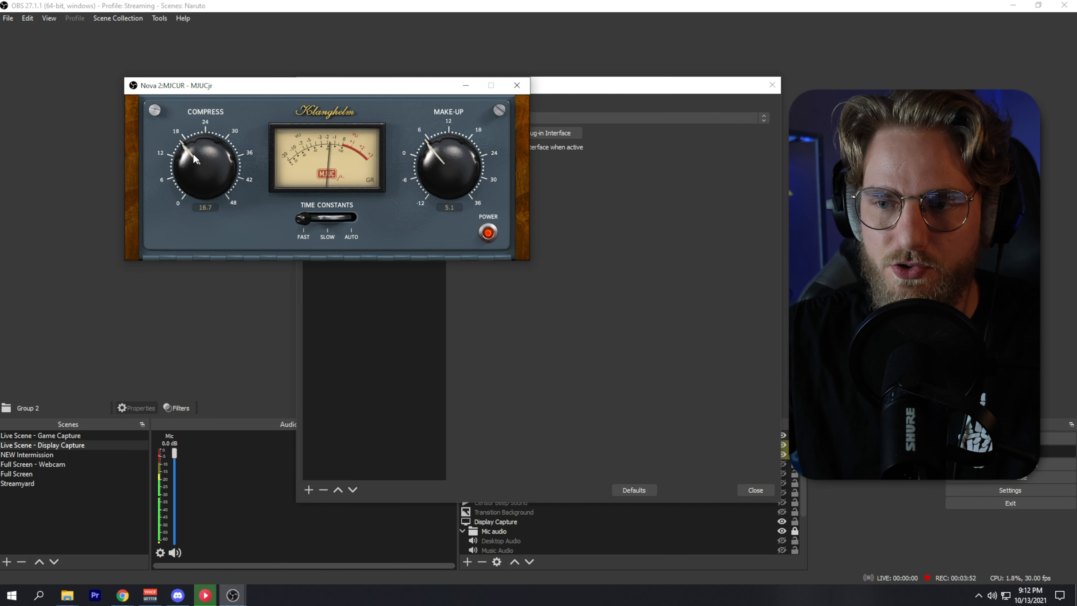
drag(201, 165, 199, 151)
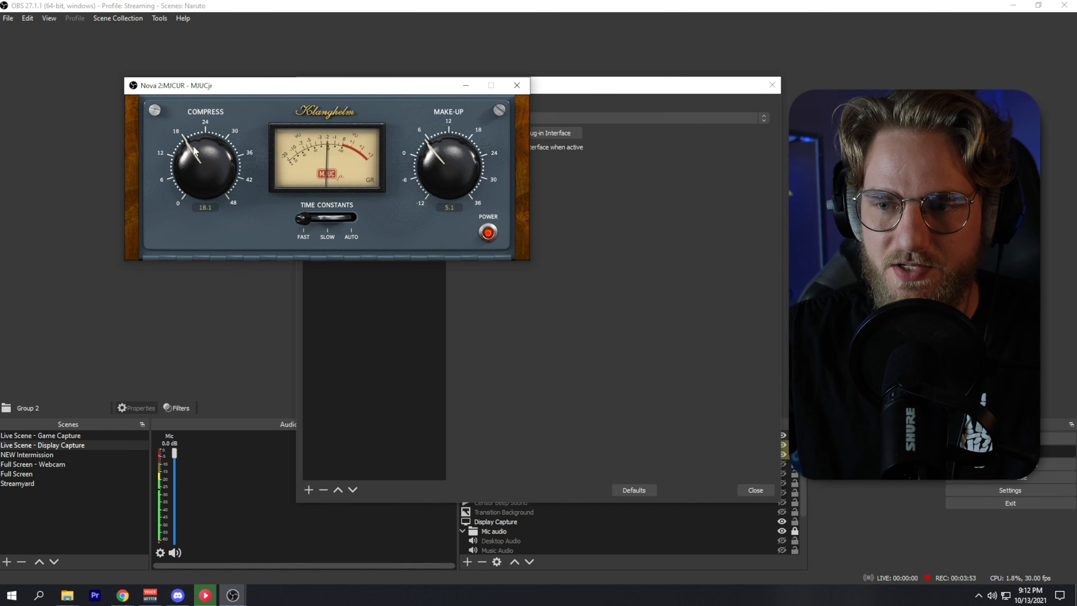